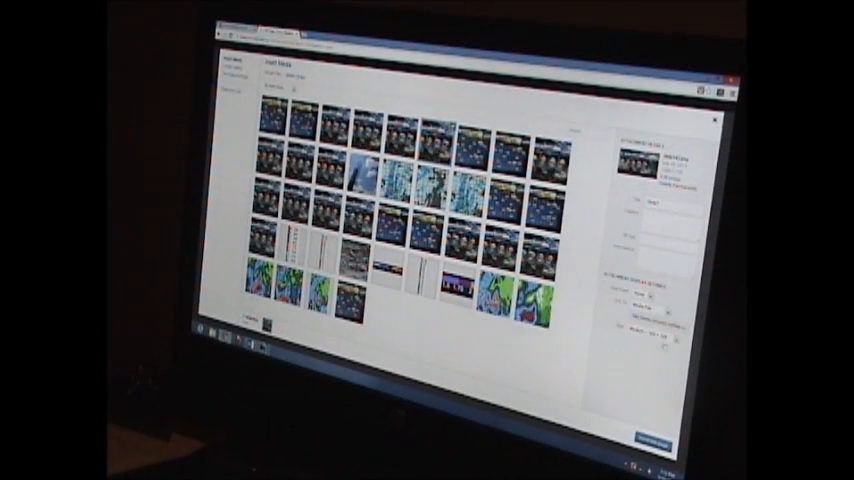
pyautogui.scroll(-3)
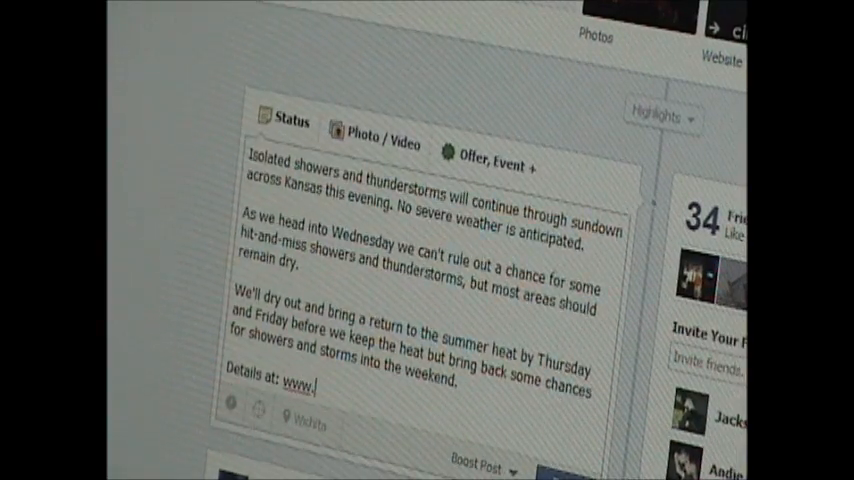
pyautogui.write('cirn')
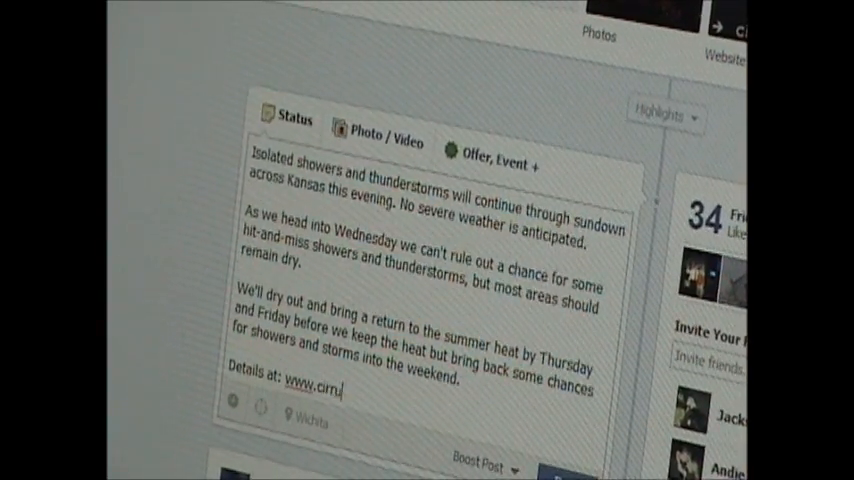
pyautogui.write('uswx.net/forecast')
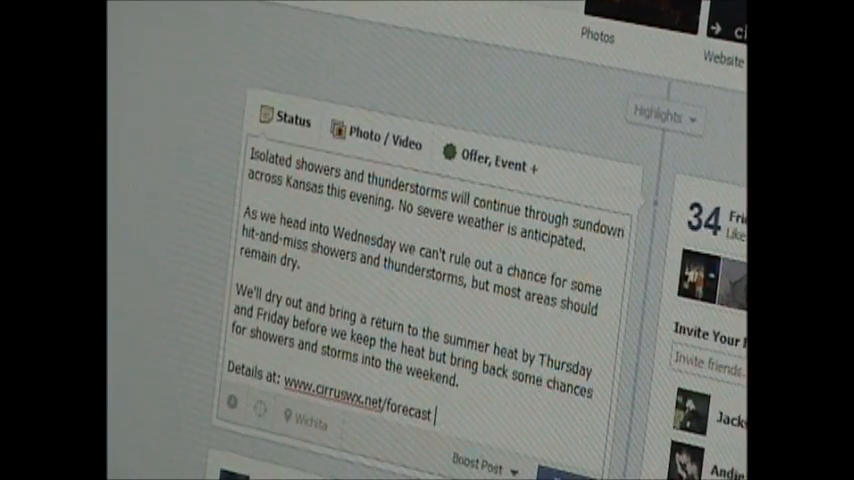